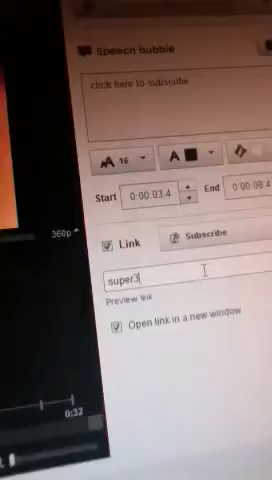
{"action": "type", "text": "dsta"}
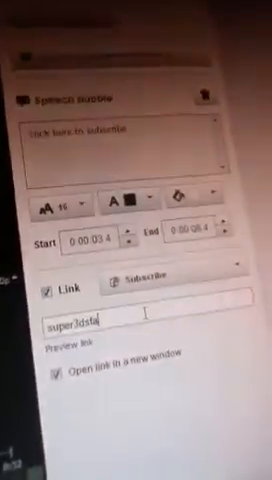